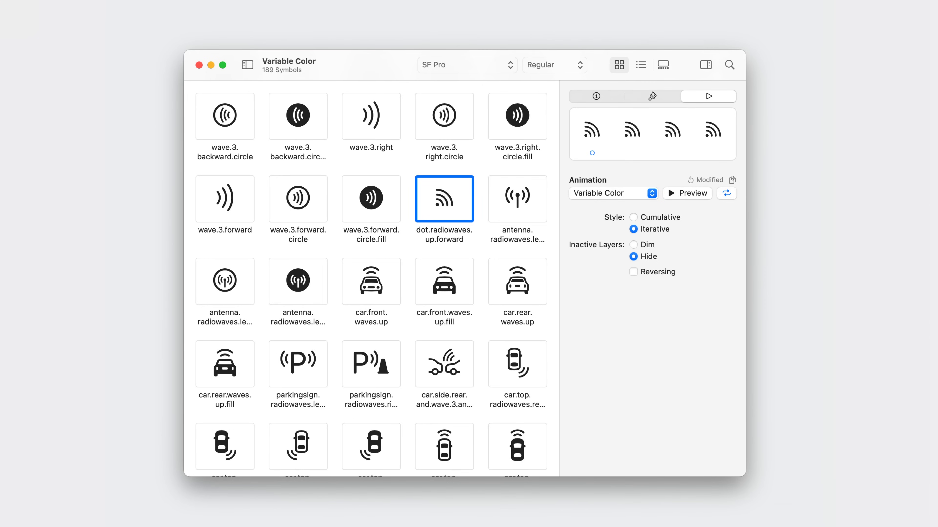
Step: Choose the Hide option so inactive layers vanish during the iterative Variable Color preview
{"action": "left_click", "coordinate": [732, 180]}
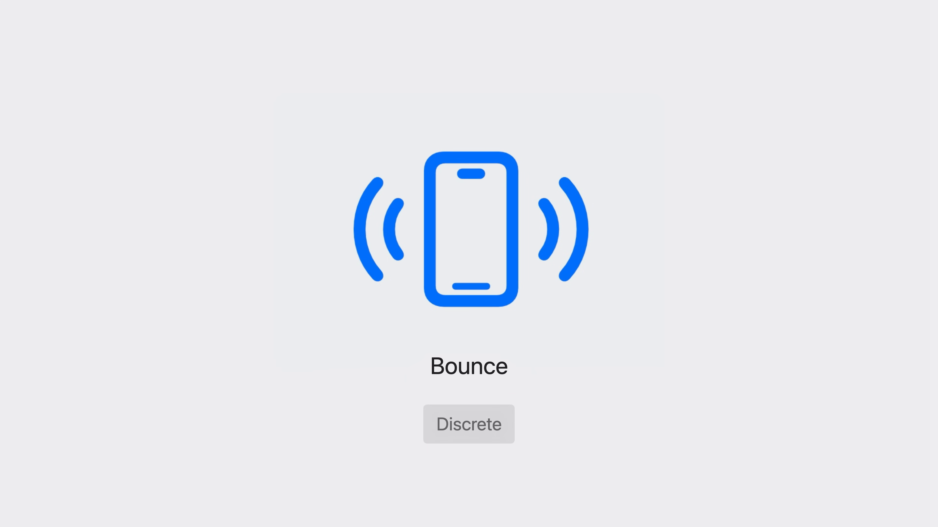
Step: Advance from the discrete Bounce slide to the Appear & Disappear transition slide
{"action": "left_click", "coordinate": [468, 423]}
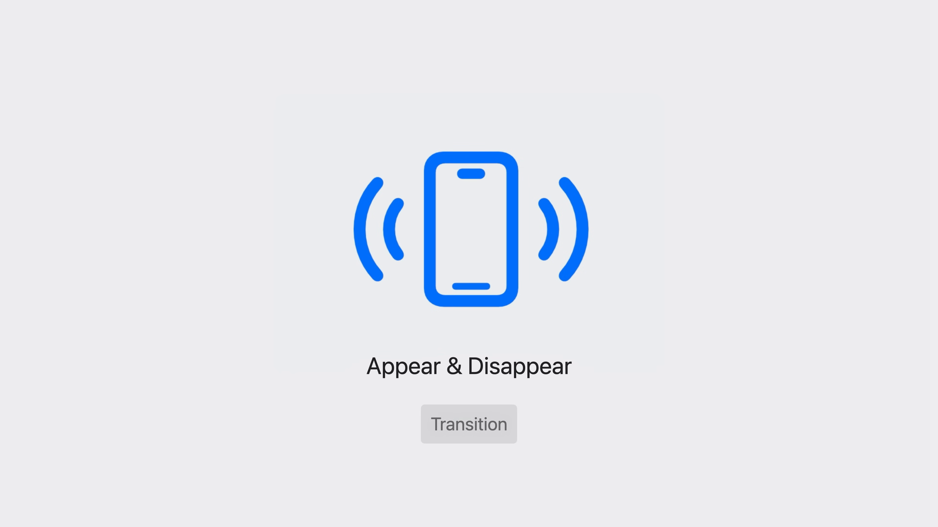
Step: Make the phone symbol disappear and reappear in the Appear & Disappear demo
{"action": "left_click", "coordinate": [468, 424]}
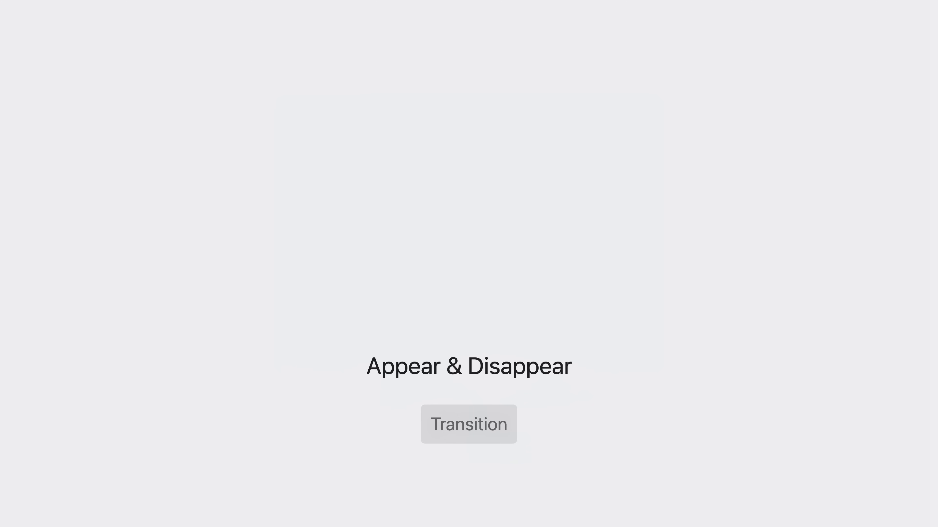
{"action": "left_click", "coordinate": [468, 424]}
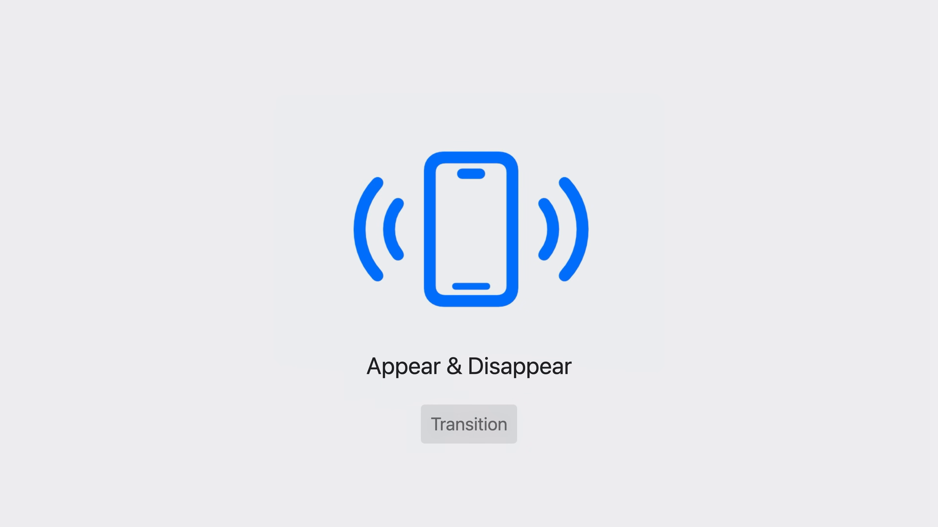
Step: Show the Replace slide, swap the phone for its crossed-out version, and move on to the SwiftUI bounce code
{"action": "left_click", "coordinate": [469, 424]}
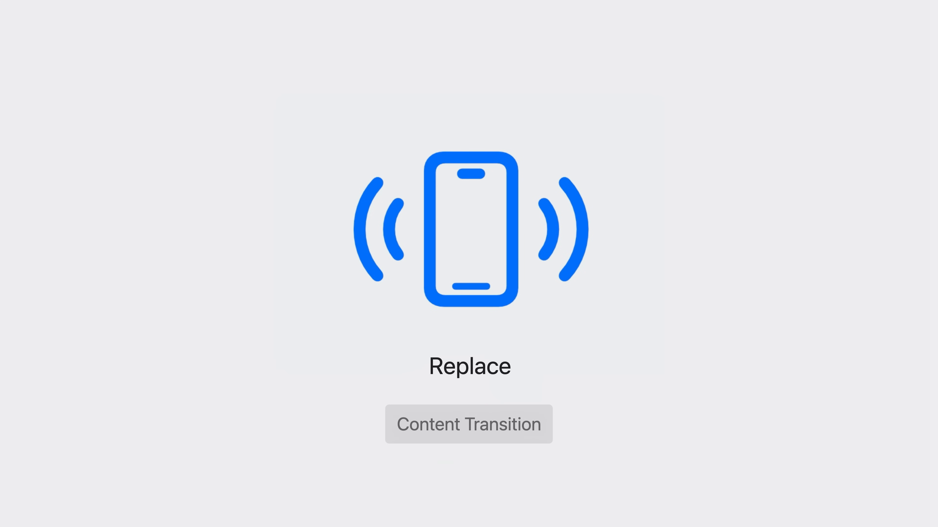
{"action": "left_click", "coordinate": [468, 424]}
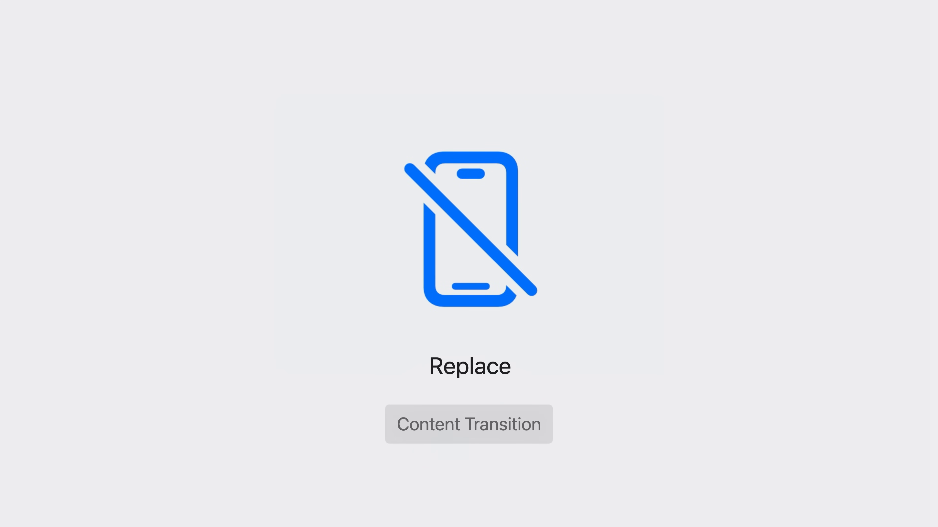
{"action": "left_click", "coordinate": [468, 424]}
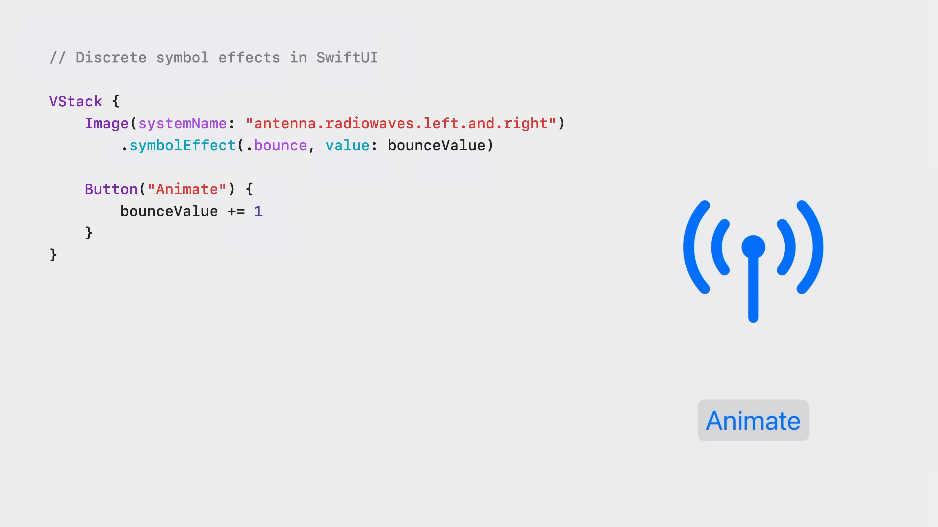
Step: Reveal the AppKit/UIKit addSymbolEffect(.bounce) snippet beneath the SwiftUI bounce example
{"action": "double_click", "coordinate": [169, 211]}
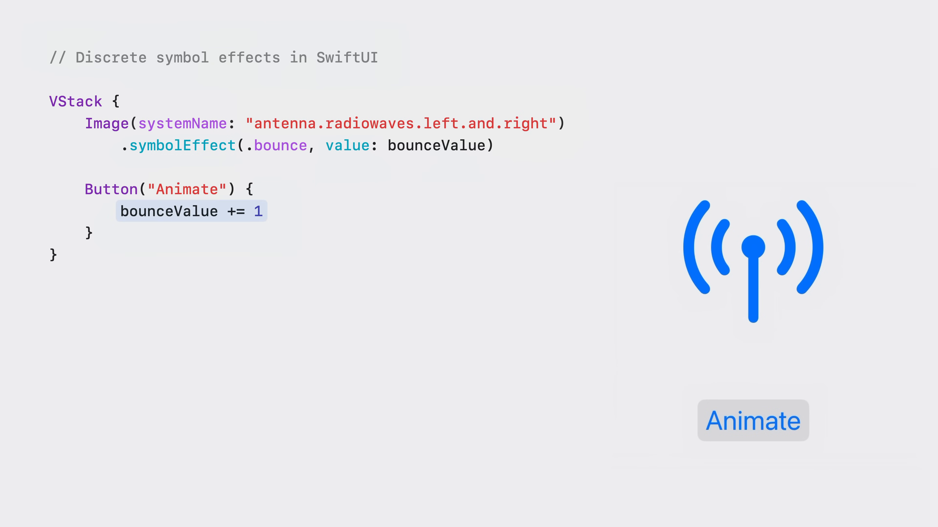
{"action": "left_click", "coordinate": [780, 412]}
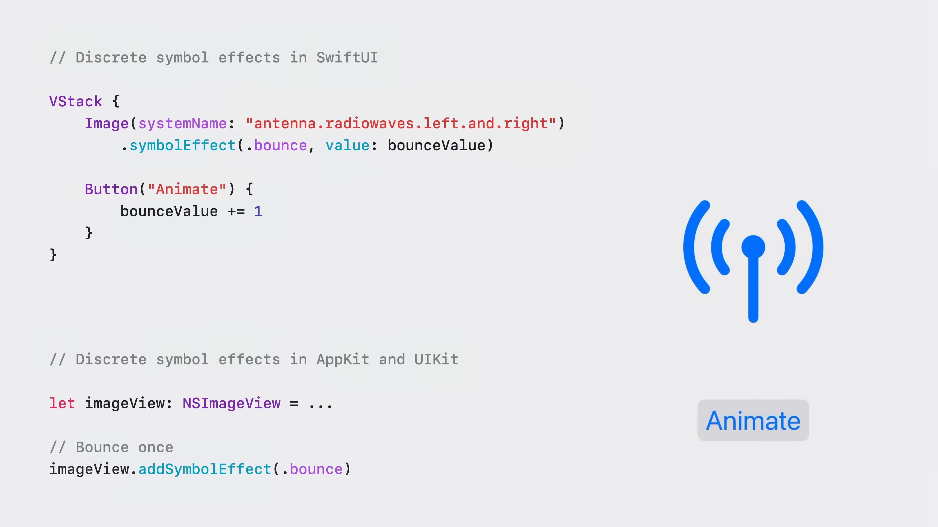
Step: Add options: .repeat(2) to both bounce examples so the antenna bounces twice
{"action": "double_click", "coordinate": [200, 469]}
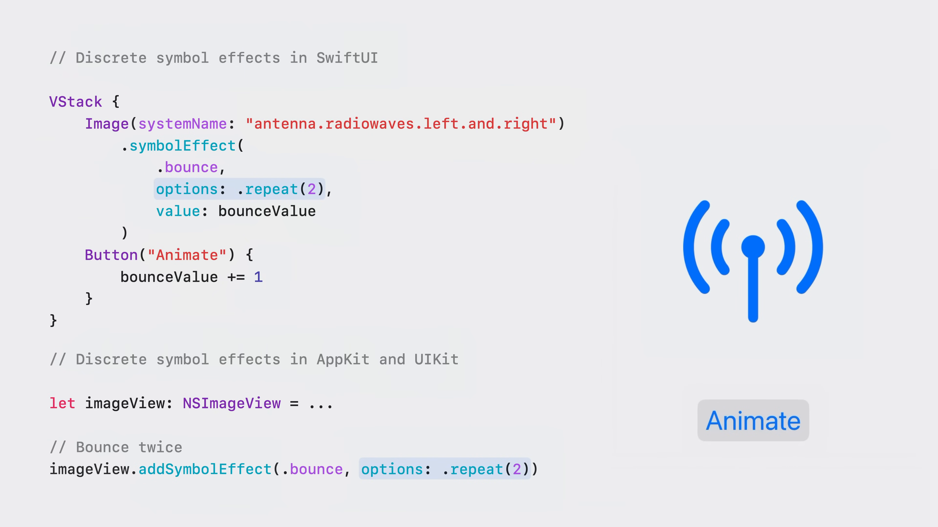
{"action": "left_click", "coordinate": [771, 416]}
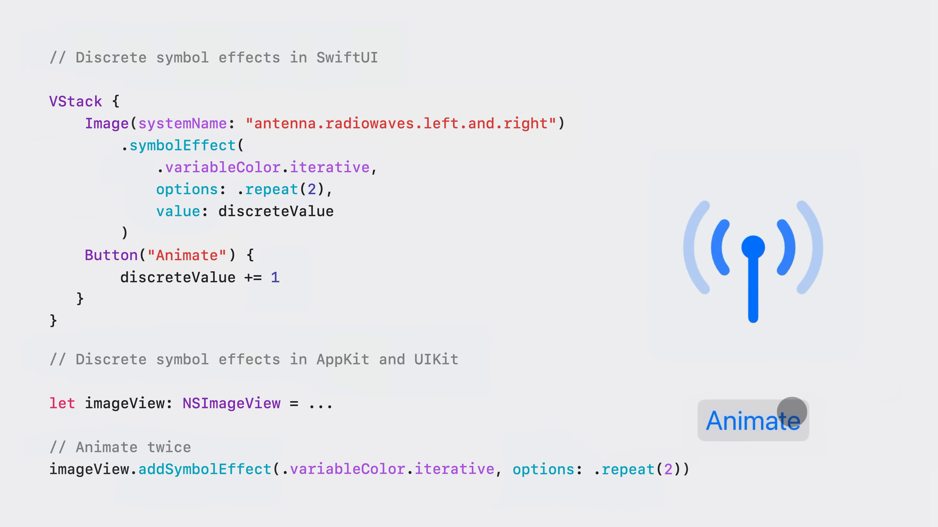
Step: Animate the iterative variable color effect repeated twice on the antenna symbol
{"action": "left_click", "coordinate": [753, 420]}
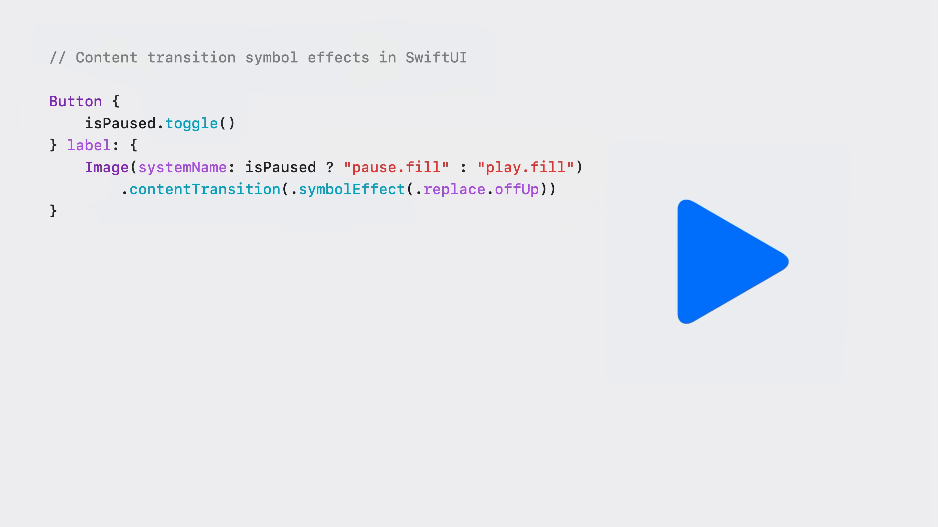
Step: Advance to the slide swapping pause.fill and play.fill with a .replace.offUp content transition
{"action": "key", "text": "Right"}
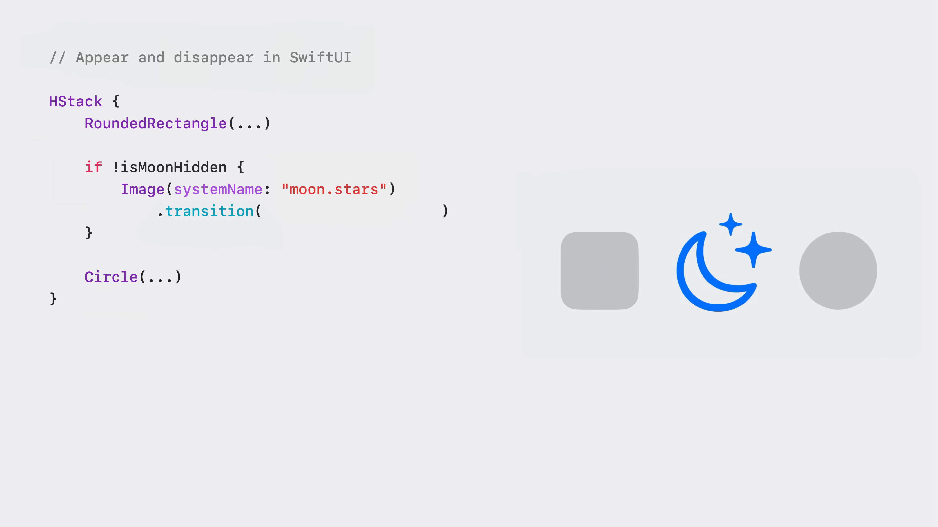
Step: Fill the moon.stars transition with .symbolEffect(.disappear.down)
{"action": "type", "text": ".symbolEffect(.disappear.down)"}
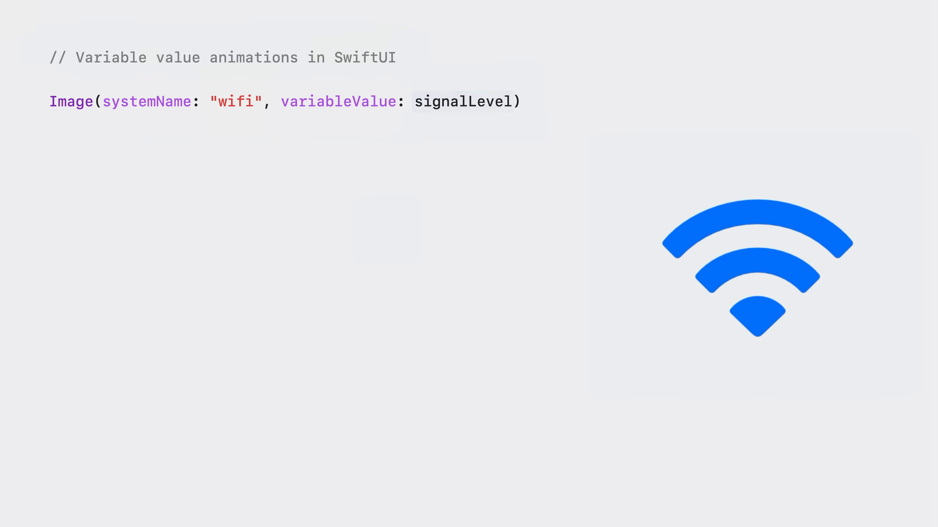
Step: Emphasize signalLevel as the variable value driving the wifi image's fill
{"action": "double_click", "coordinate": [462, 101]}
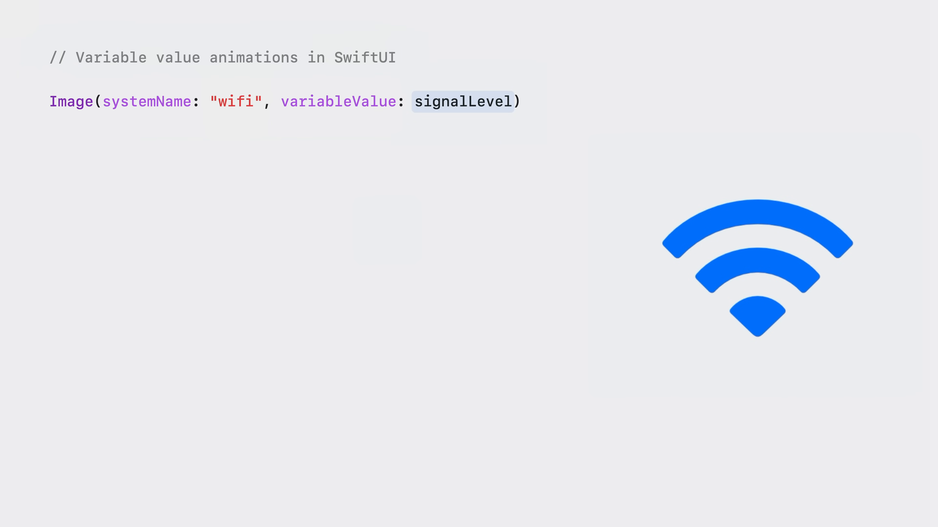